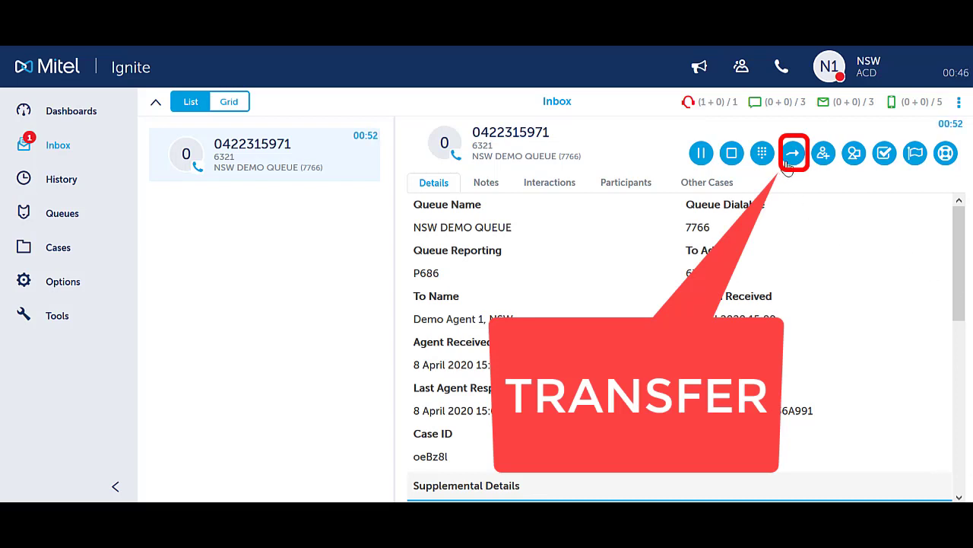
{"action": "left_click", "coordinate": [792, 152]}
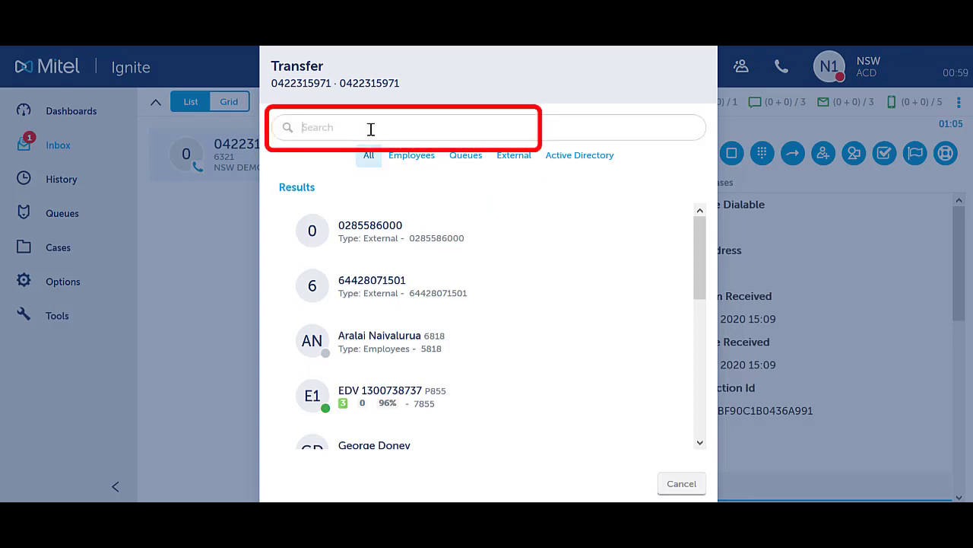
Search 'qld demo' and place a consultation call to QLD Demo Agent 1
{"action": "type", "text": "qld demo"}
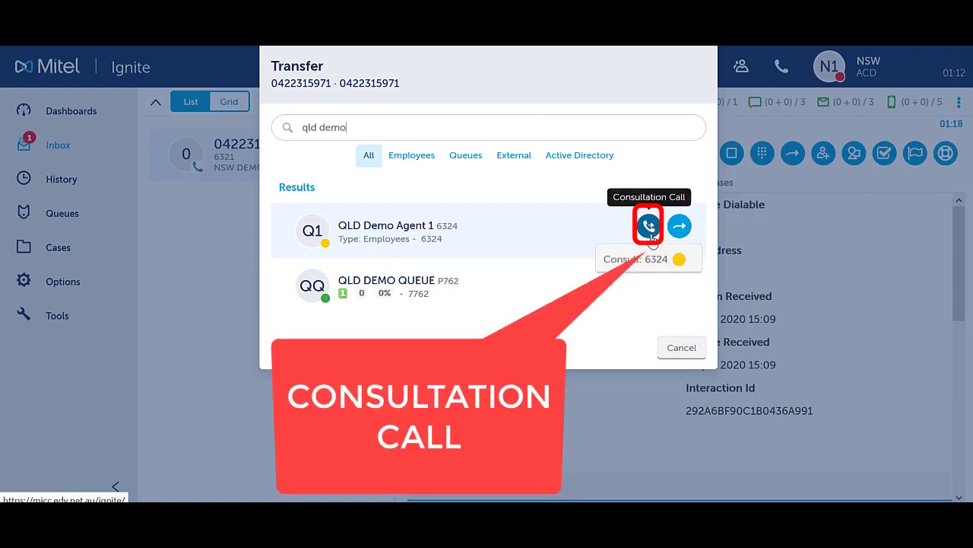
{"action": "left_click", "coordinate": [649, 225]}
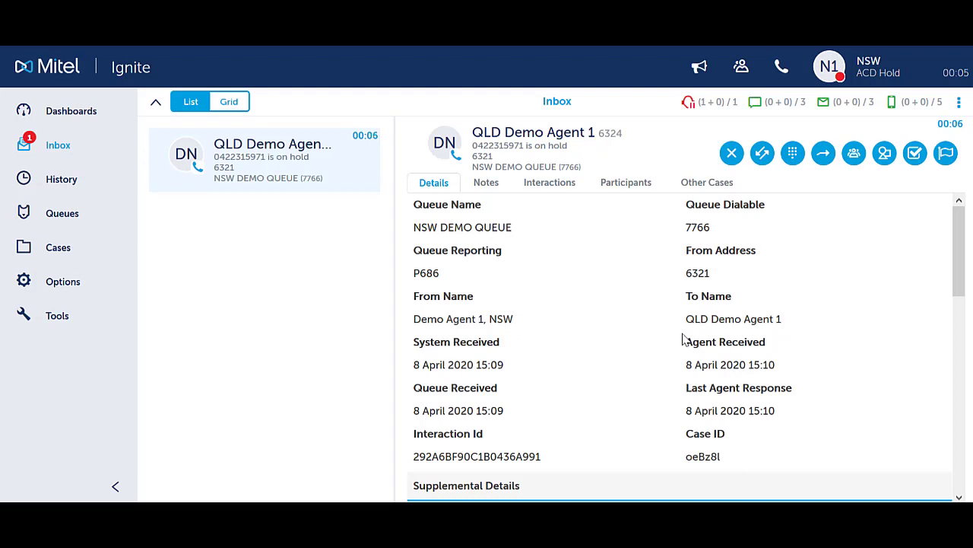
{"action": "left_click", "coordinate": [762, 153]}
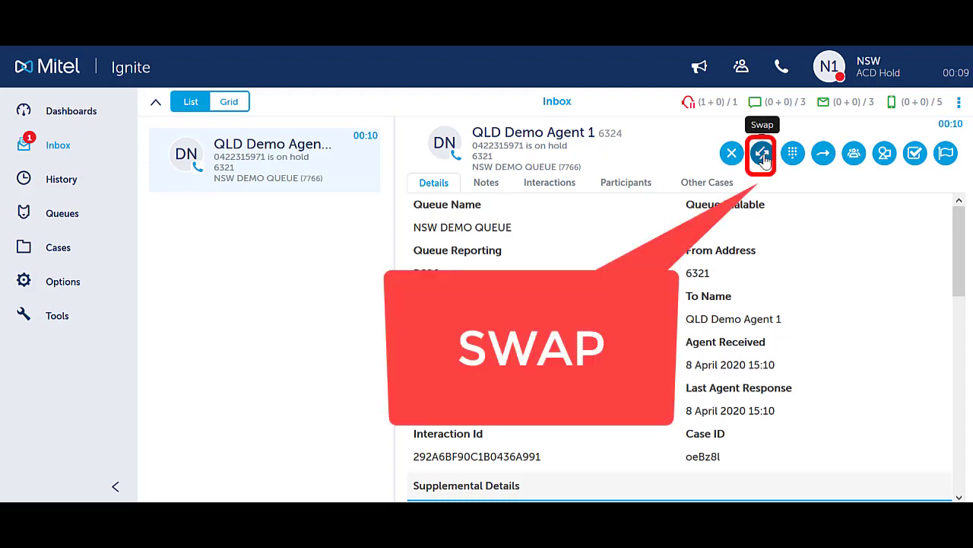
{"action": "left_click", "coordinate": [762, 153]}
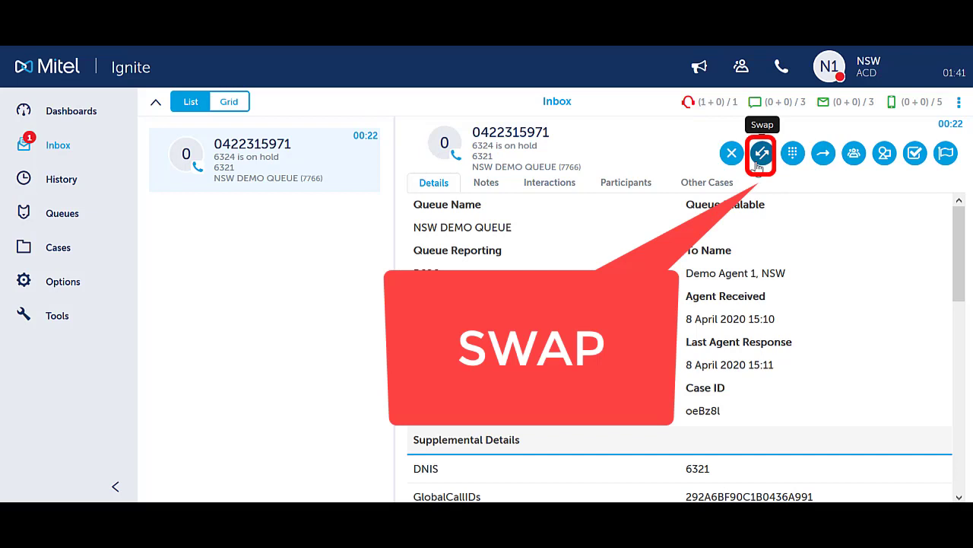
{"action": "left_click", "coordinate": [762, 153]}
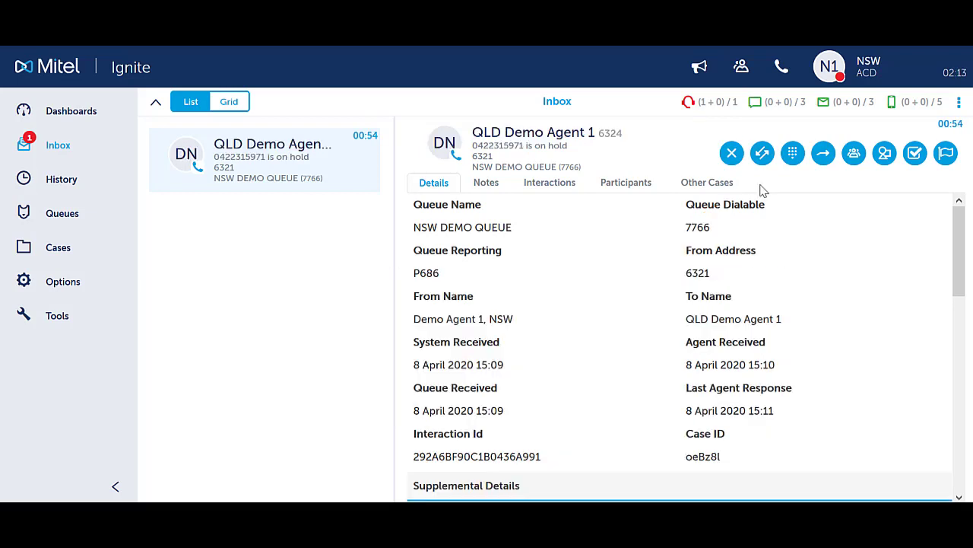